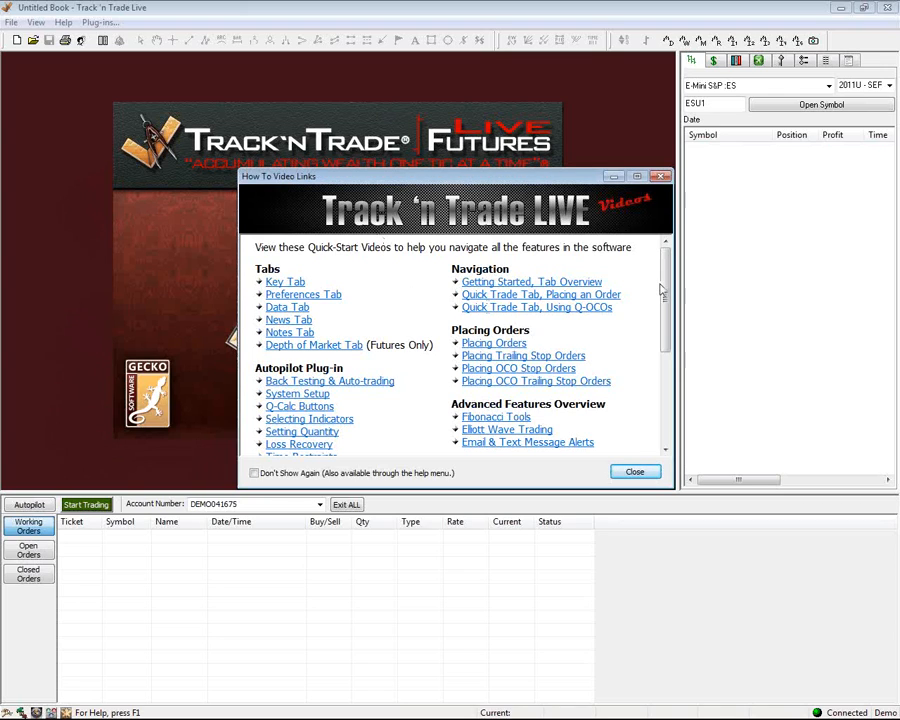
mouse_move(460, 248)
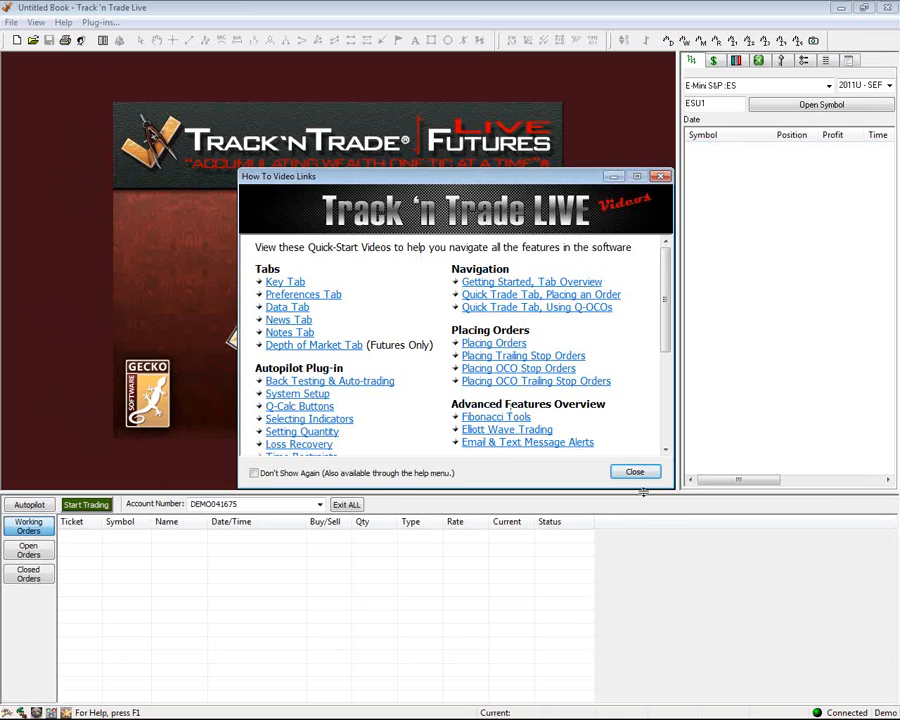
Close the quick-start video links window to clear the E-Mini S&P daily chart
click(636, 472)
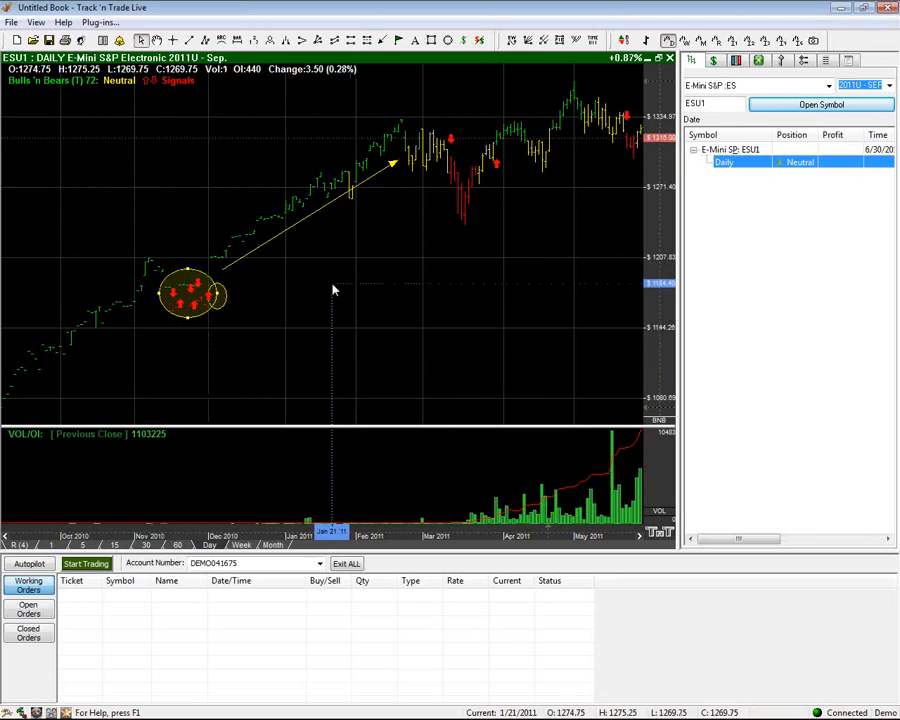
mouse_move(190, 318)
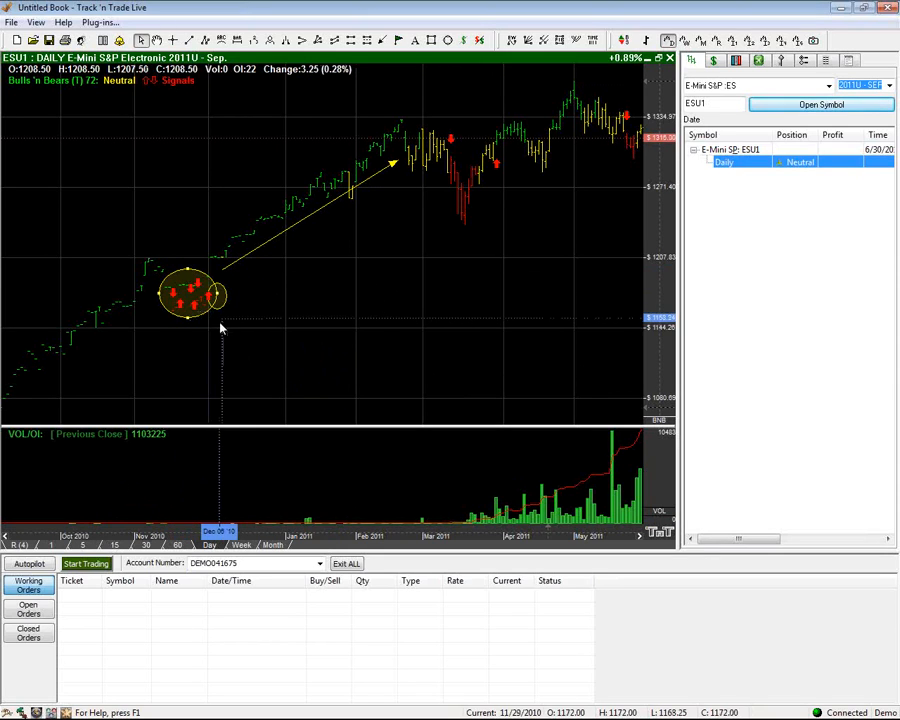
mouse_move(210, 308)
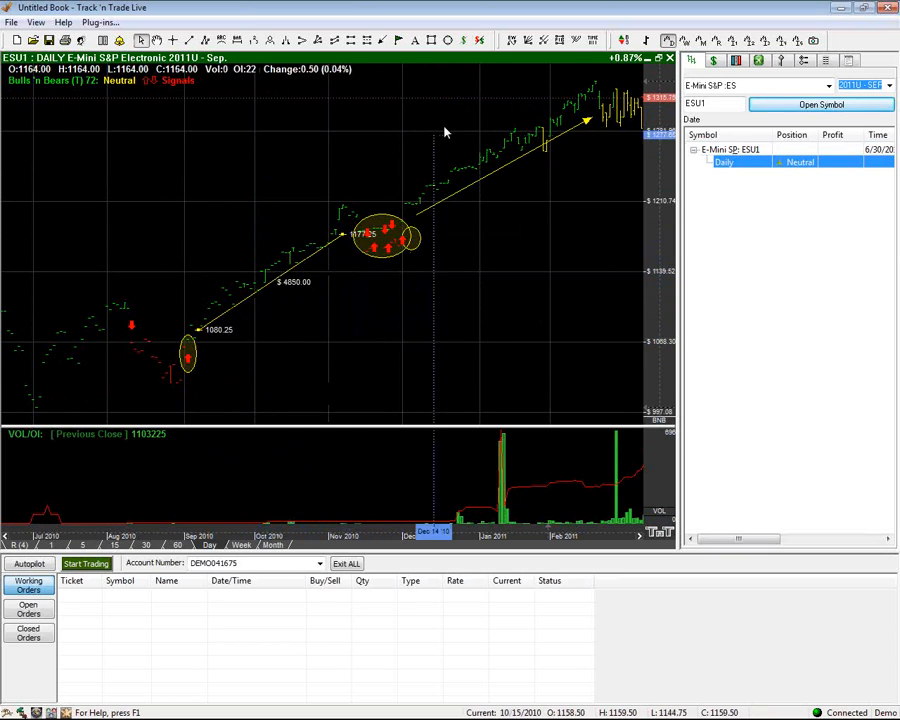
mouse_move(128, 342)
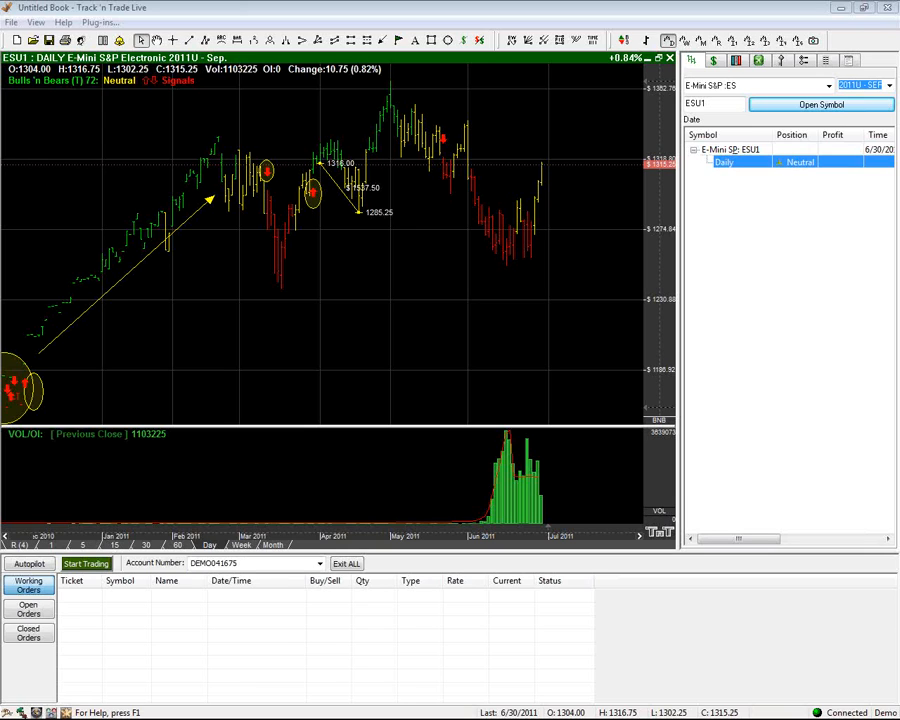
mouse_move(402, 224)
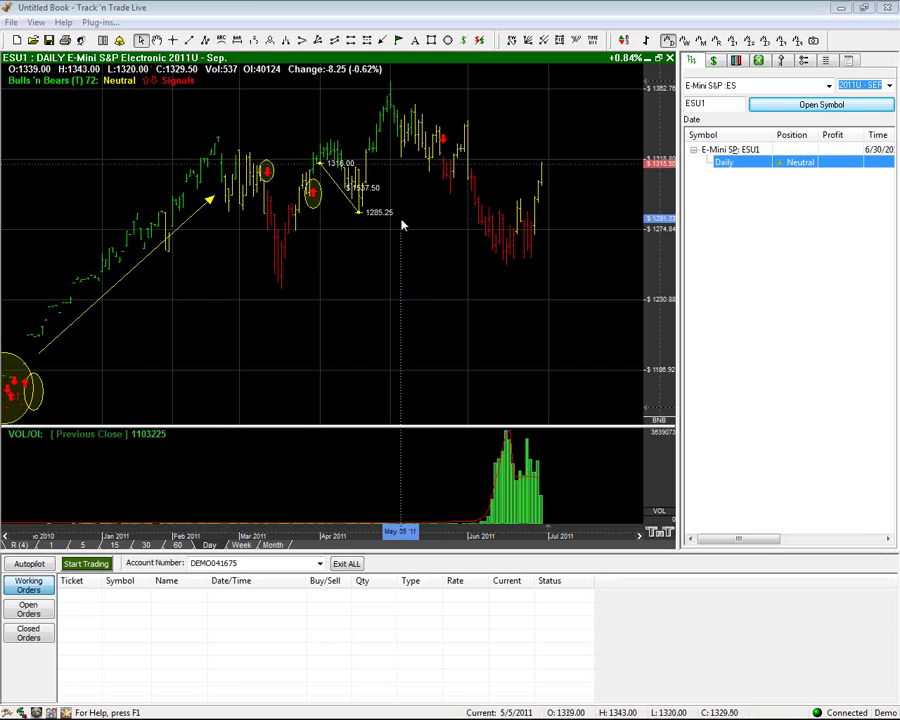
mouse_move(344, 198)
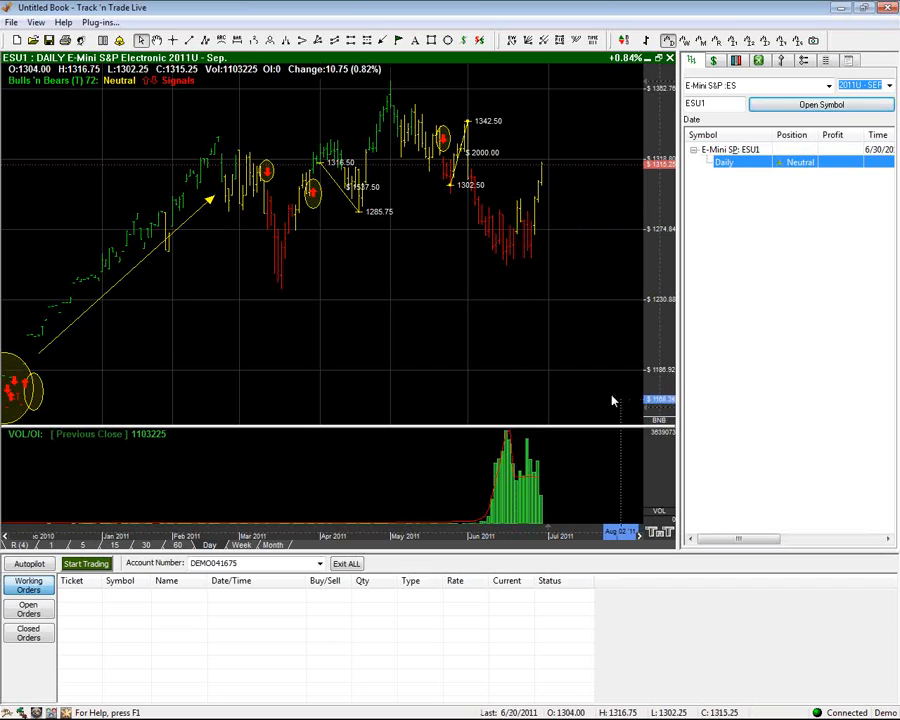
mouse_move(598, 392)
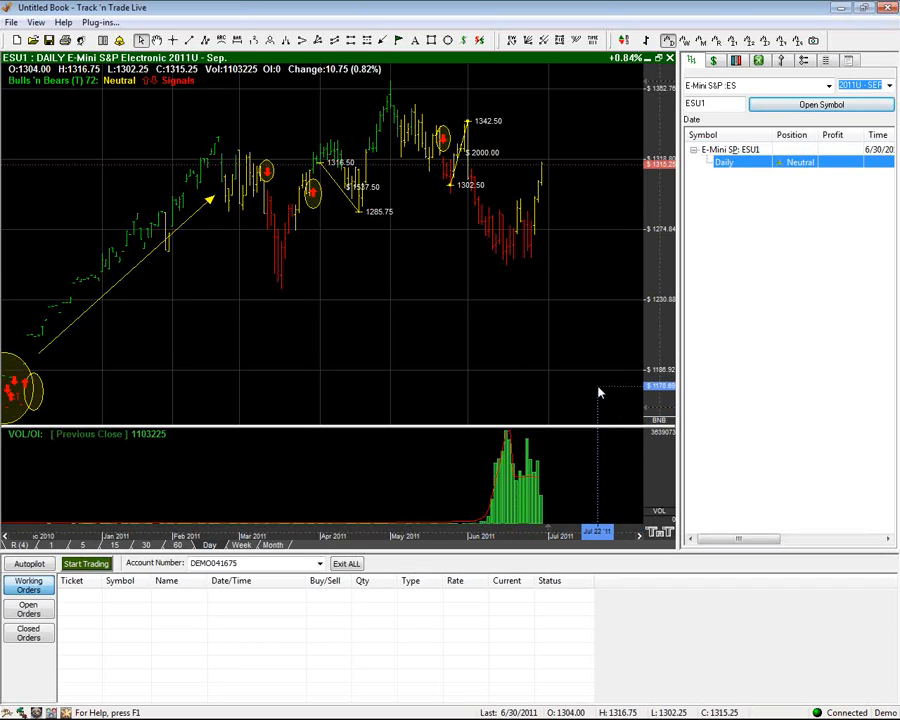
mouse_move(552, 308)
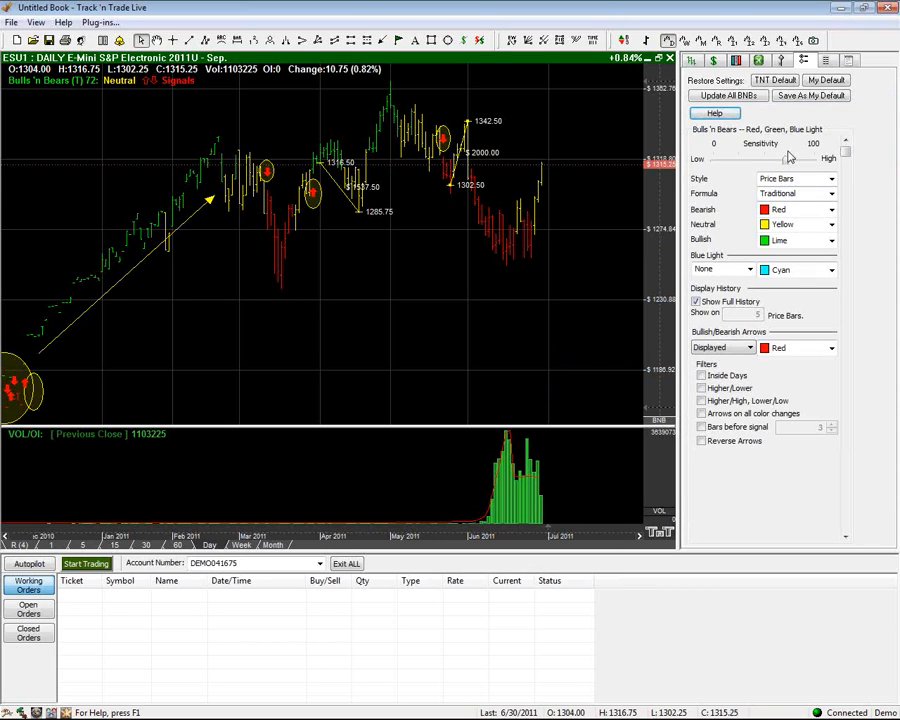
mouse_move(804, 148)
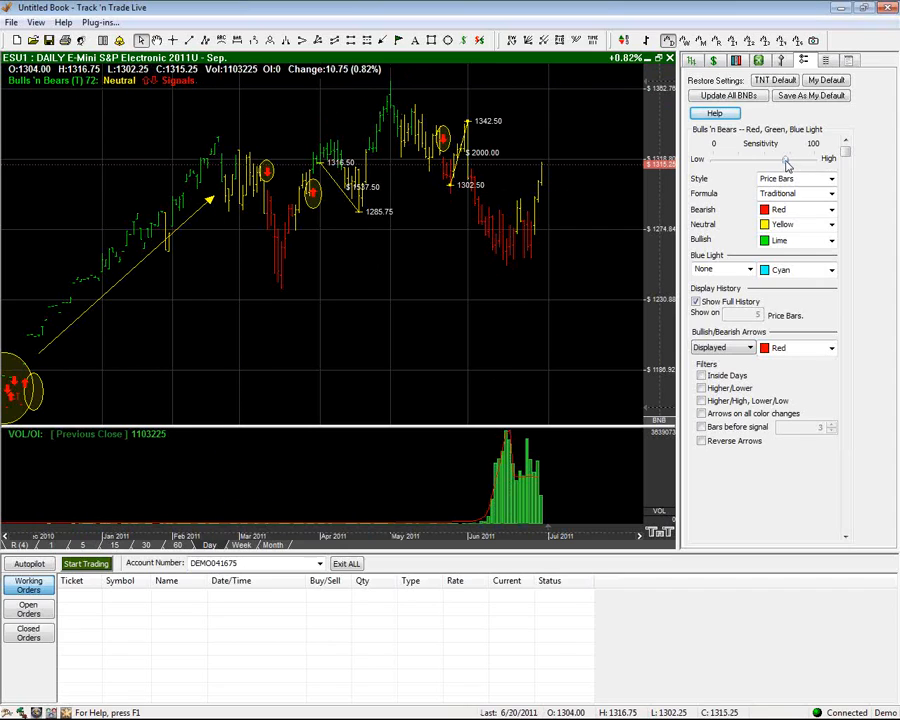
Try the Bulls 'n Bears Sensitivity slider at several Low-to-High positions, then return it to its original value
drag(790, 160, 784, 160)
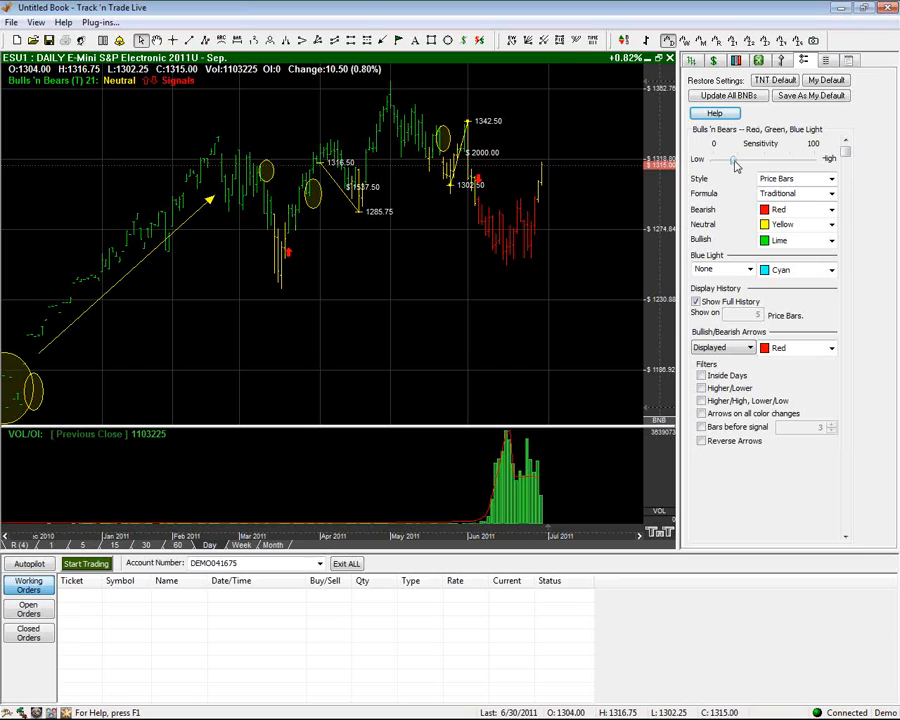
drag(736, 160, 758, 160)
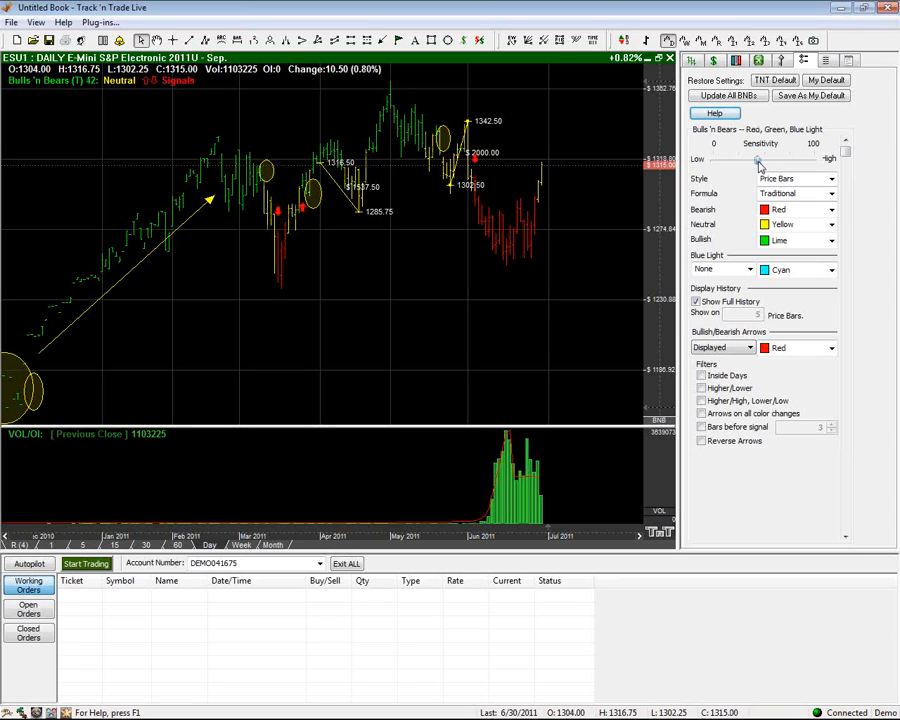
drag(758, 160, 782, 160)
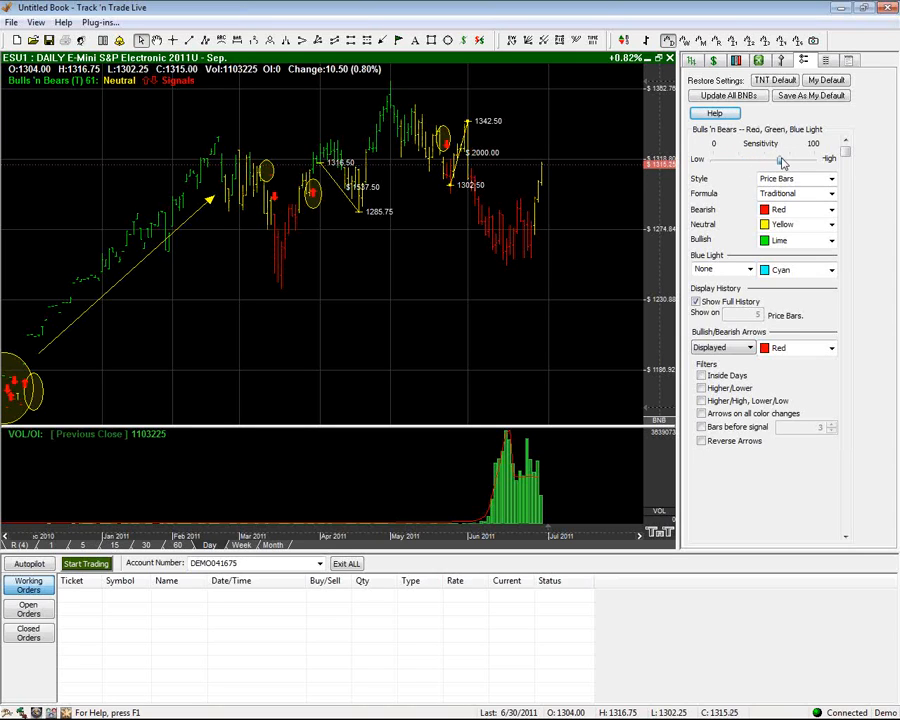
drag(784, 160, 790, 160)
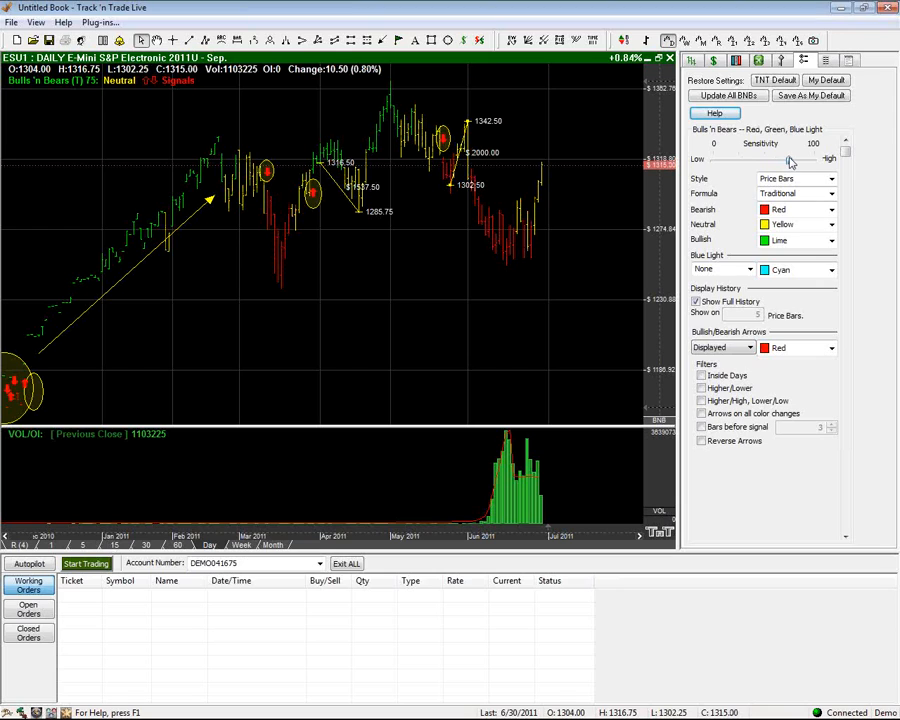
drag(790, 160, 800, 160)
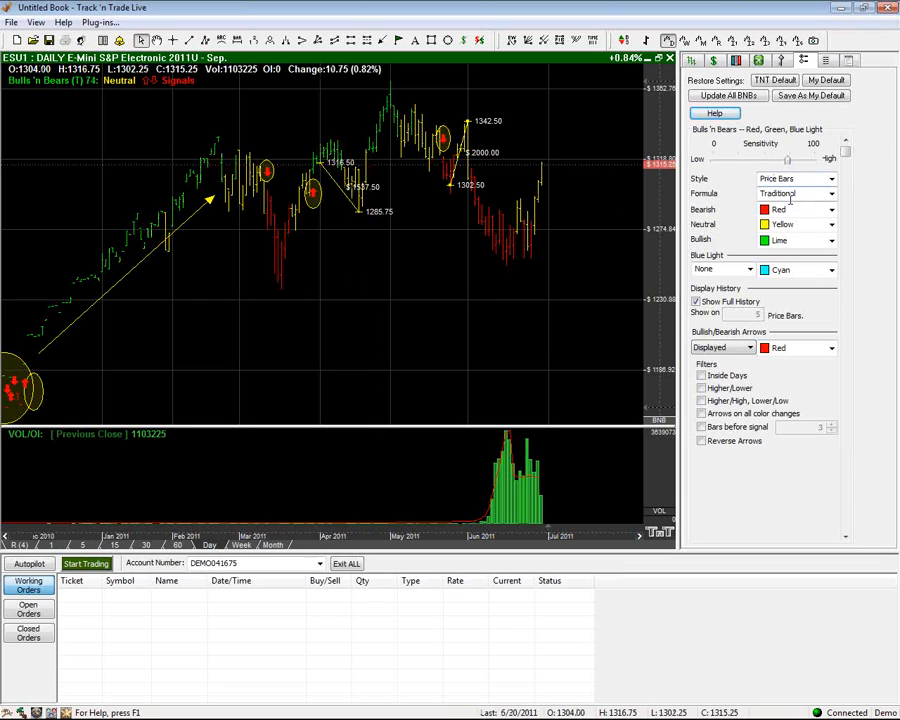
click(820, 192)
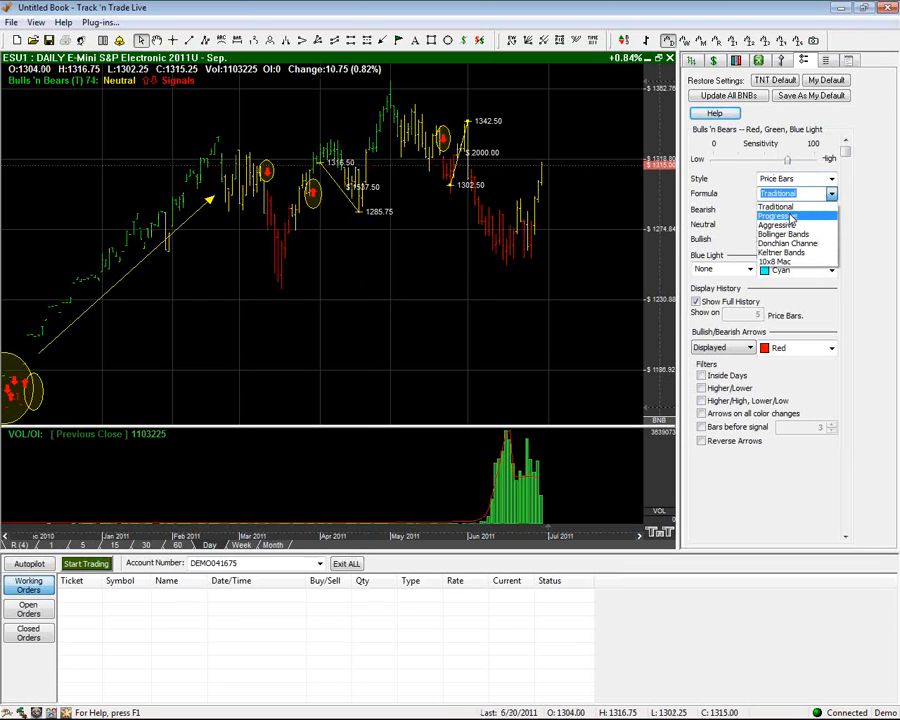
mouse_move(776, 240)
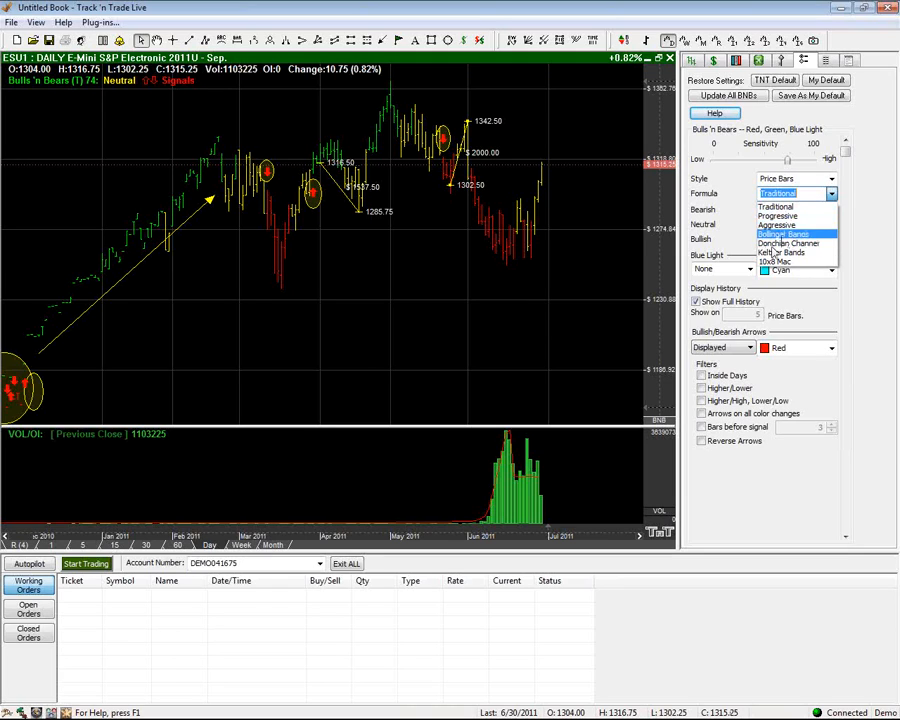
mouse_move(790, 244)
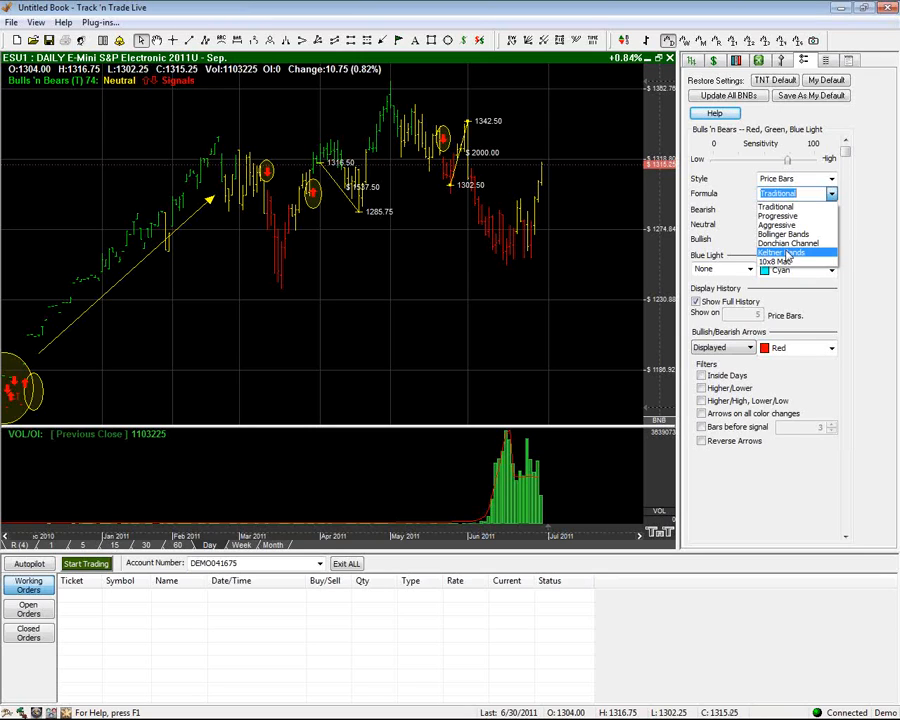
mouse_move(792, 236)
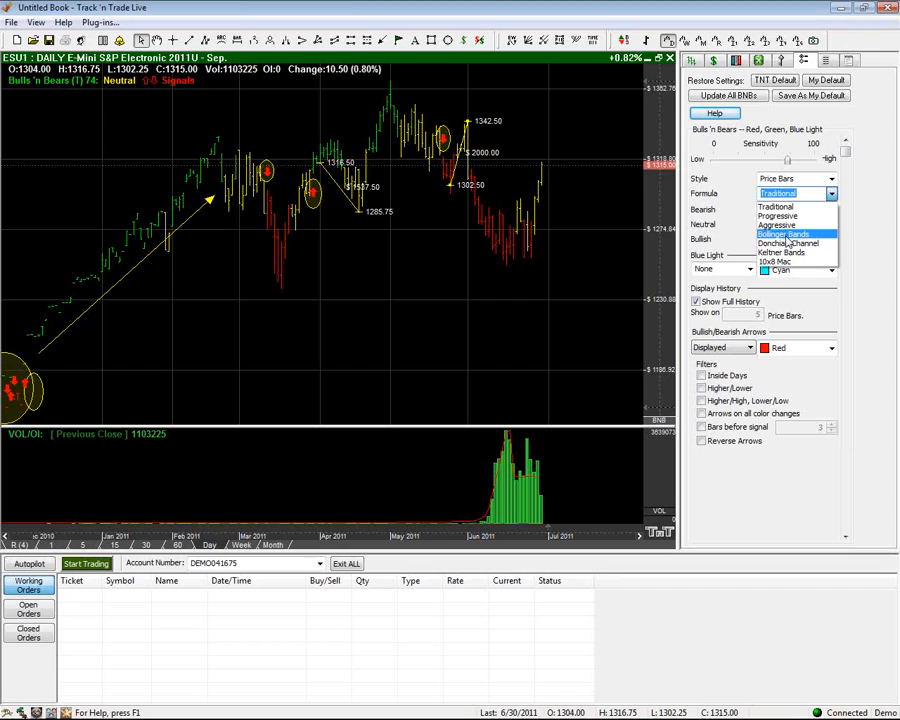
mouse_move(788, 252)
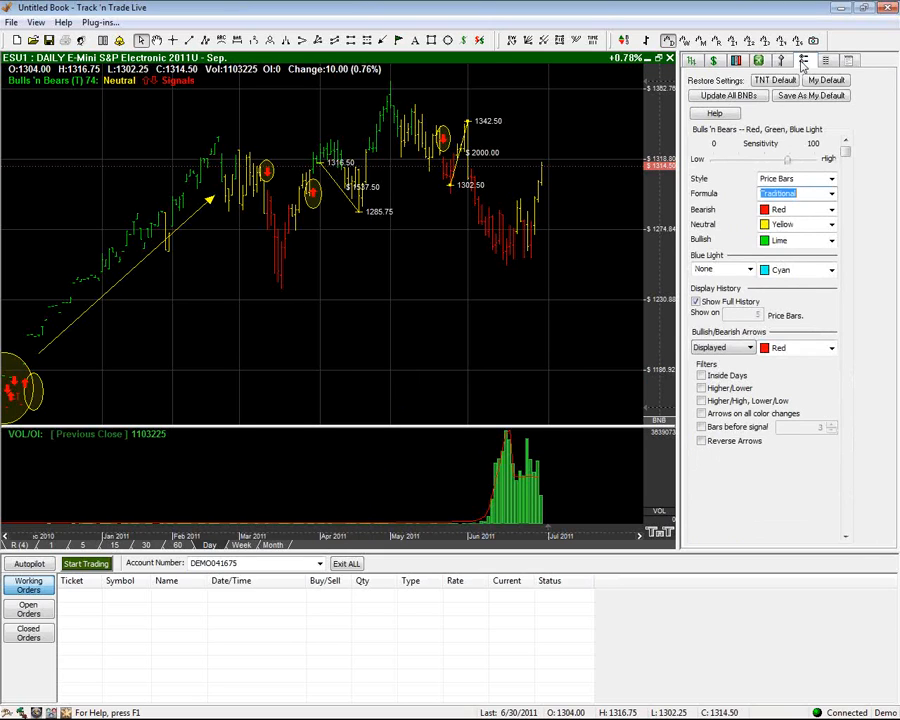
click(834, 192)
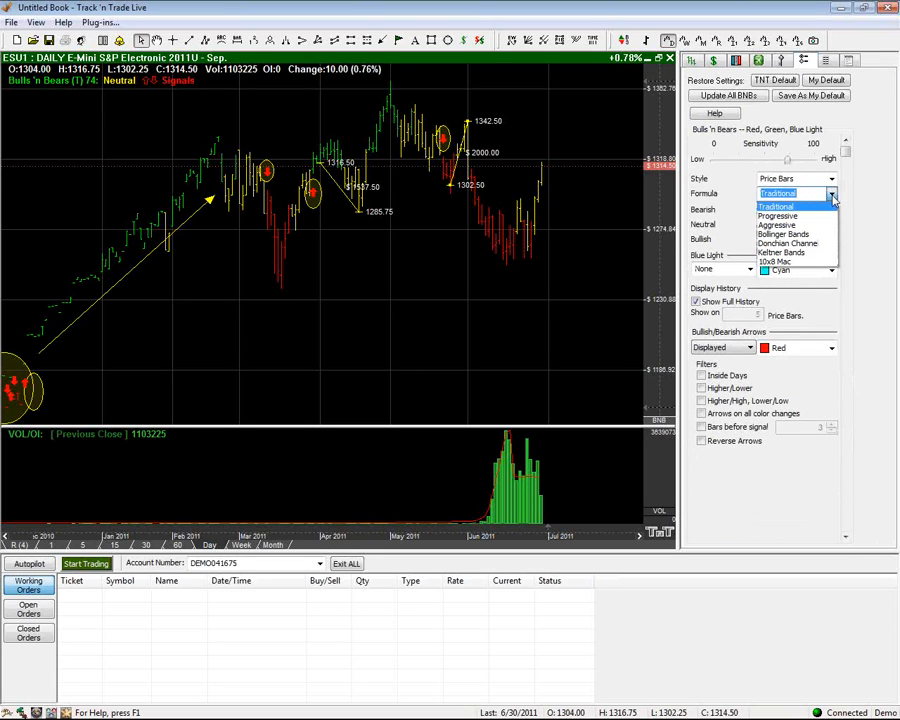
mouse_move(790, 252)
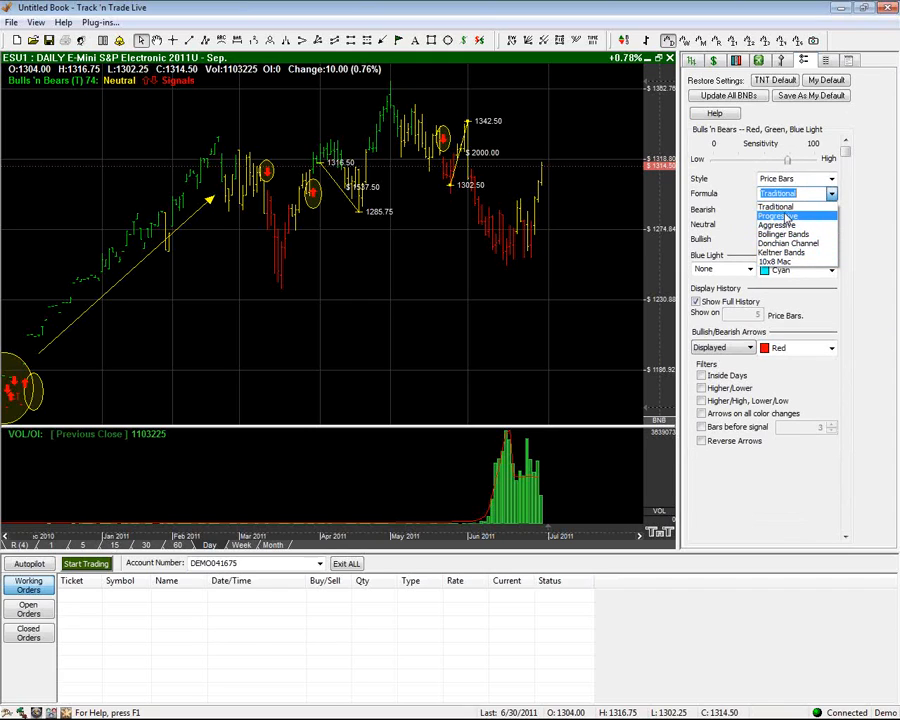
mouse_move(778, 224)
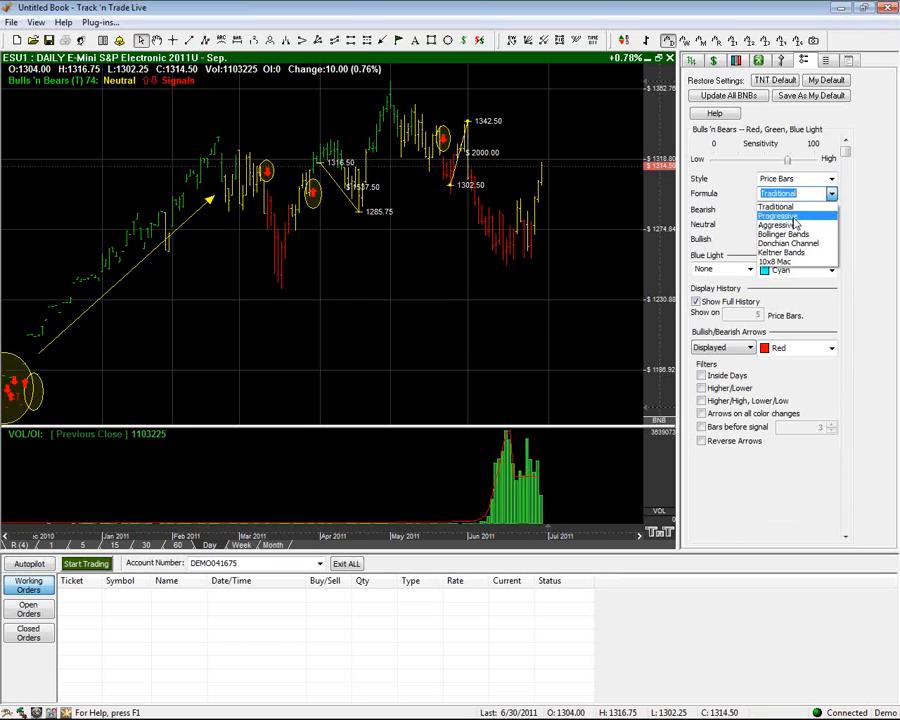
click(776, 216)
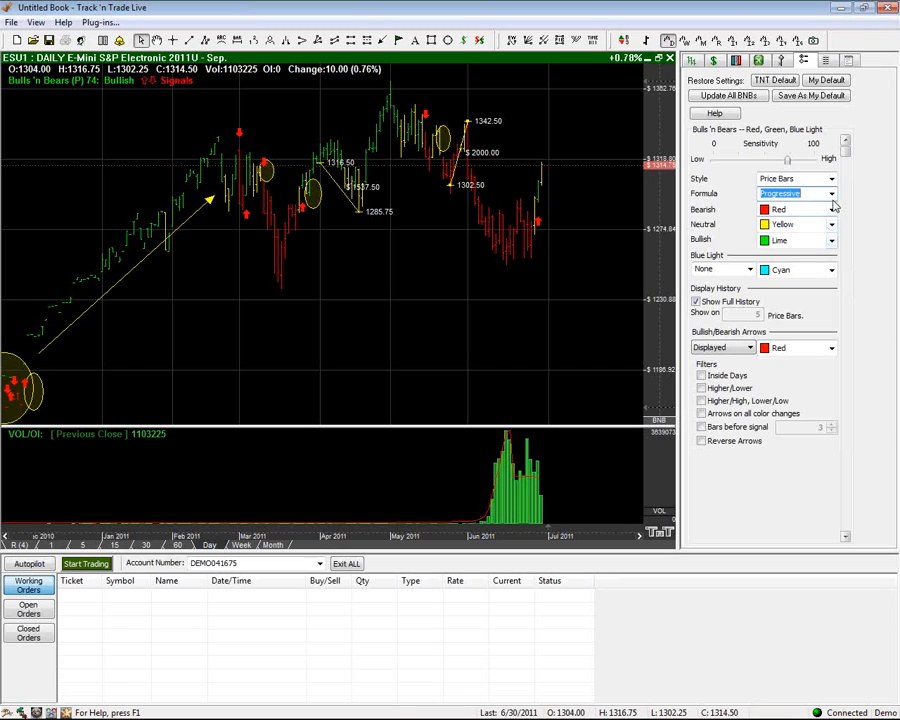
click(832, 192)
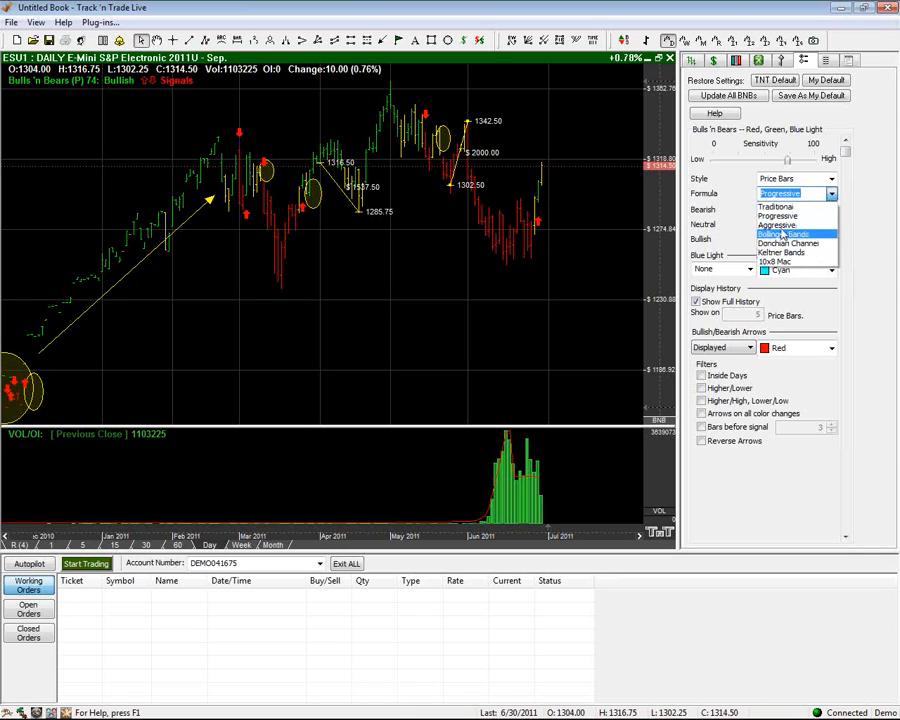
click(776, 216)
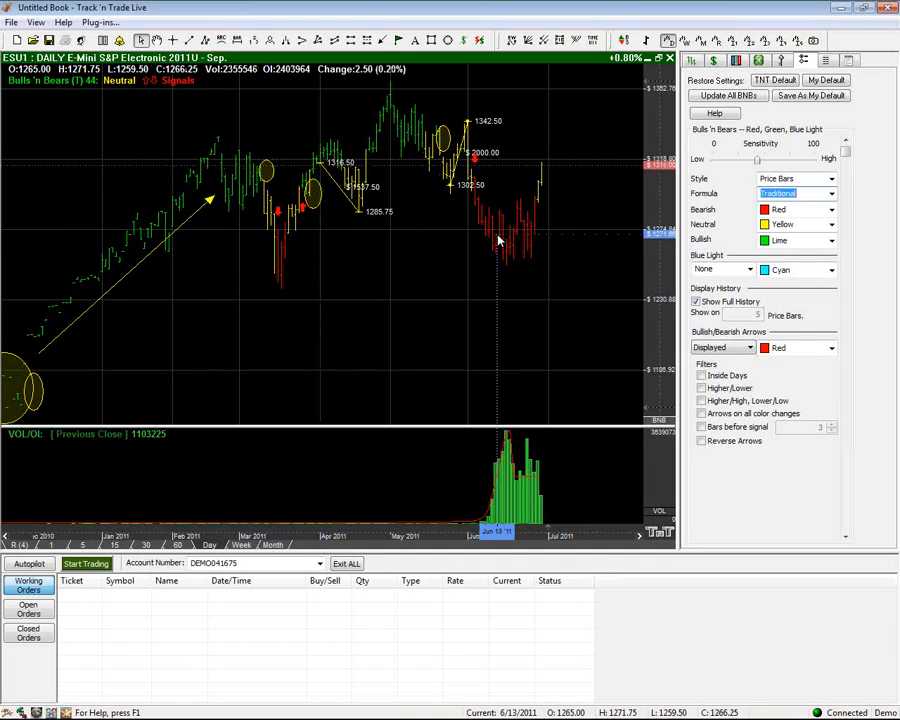
Zoom the ESU1 daily chart in to roughly March–June 2011 so the coloured bars widen
right_click(498, 240)
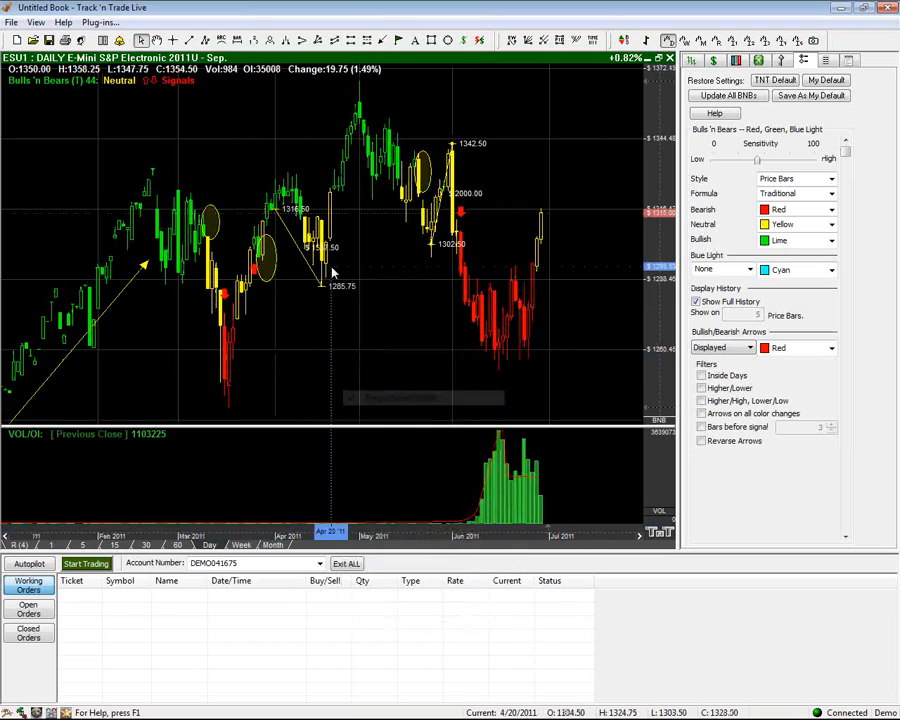
mouse_move(390, 344)
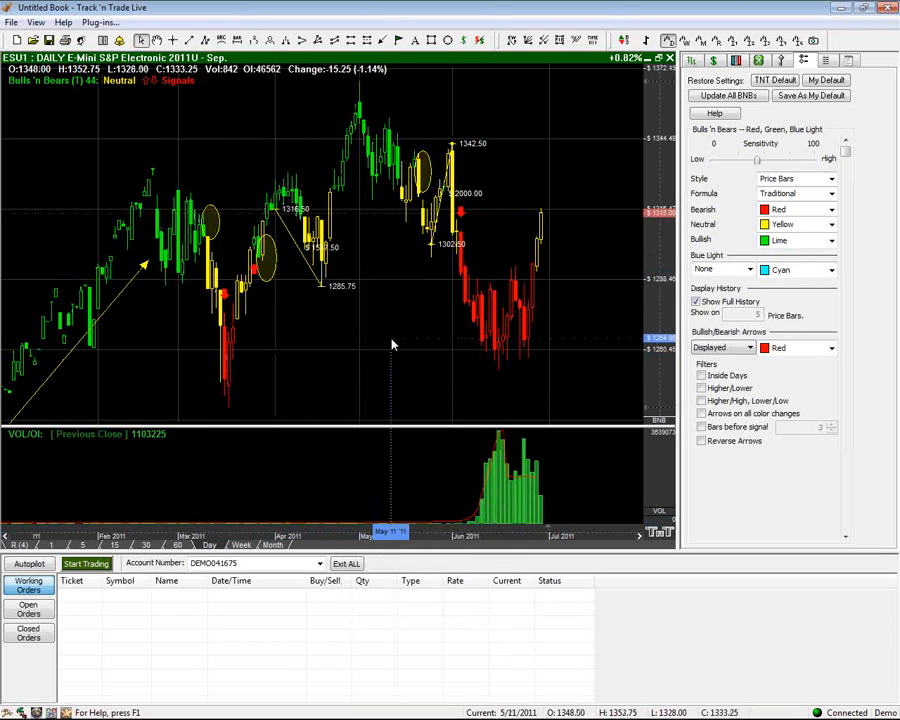